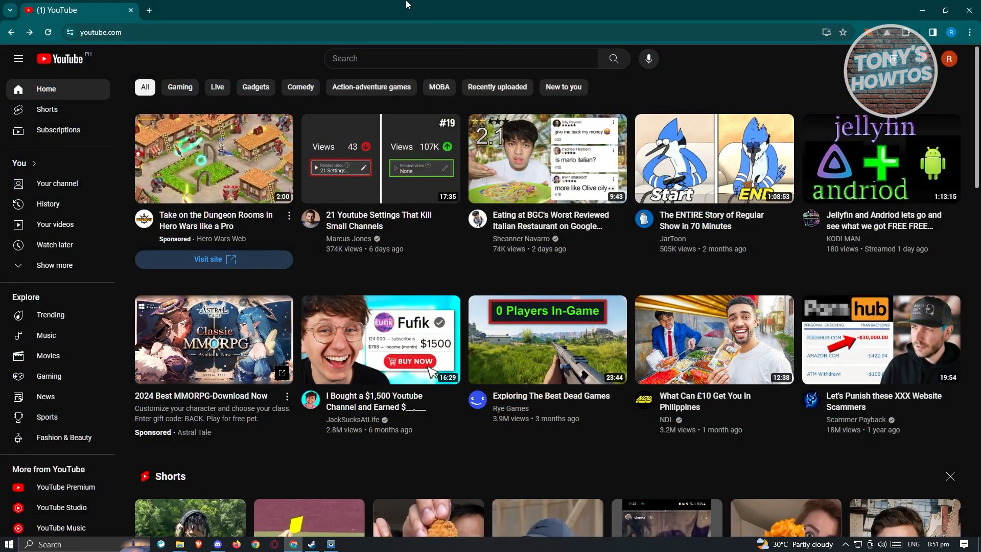
{"action": "mouse_move", "coordinate": [204, 51]}
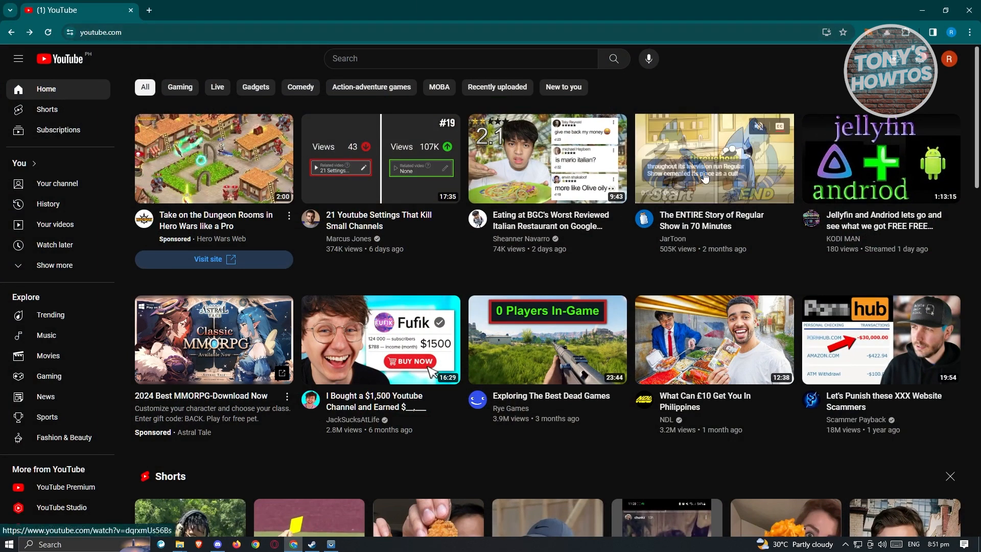
Play 'The ENTIRE Story of Regular Show in 70 Minutes' and expand its description to the Transcript section.
{"action": "left_click", "coordinate": [712, 157]}
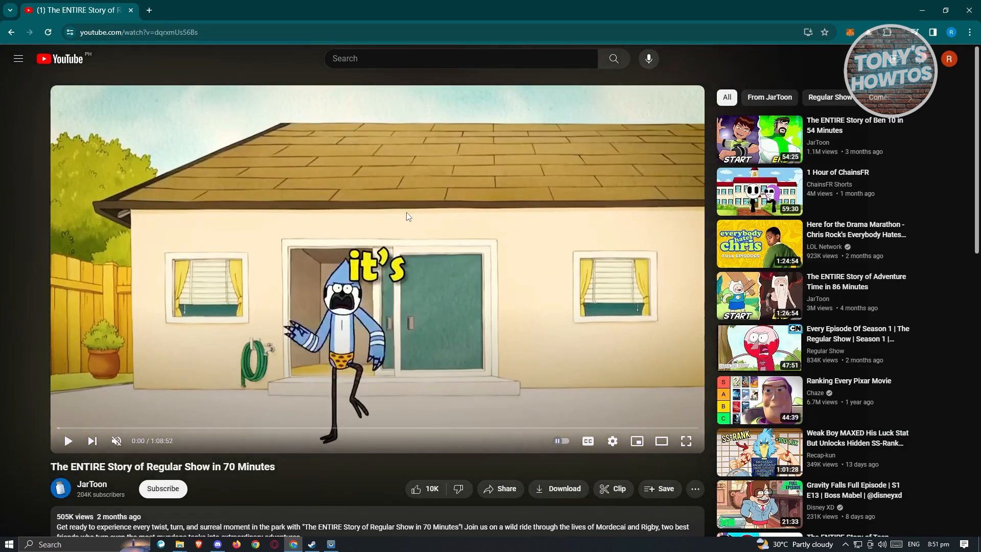
{"action": "scroll", "scroll_direction": "down", "scroll_amount": 3}
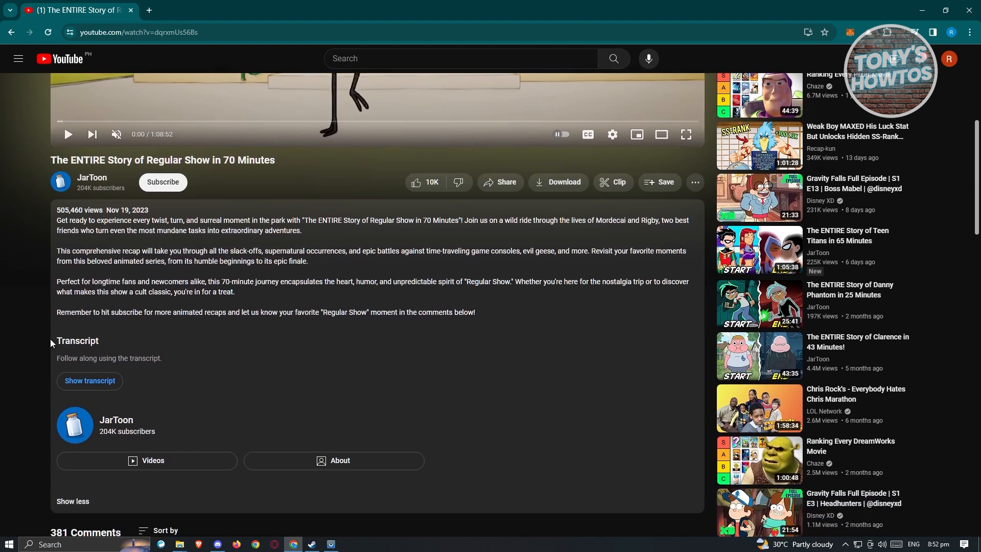
Bring the English auto-generated transcript panel into view beside the player.
{"action": "scroll", "scroll_direction": "up", "scroll_amount": 3}
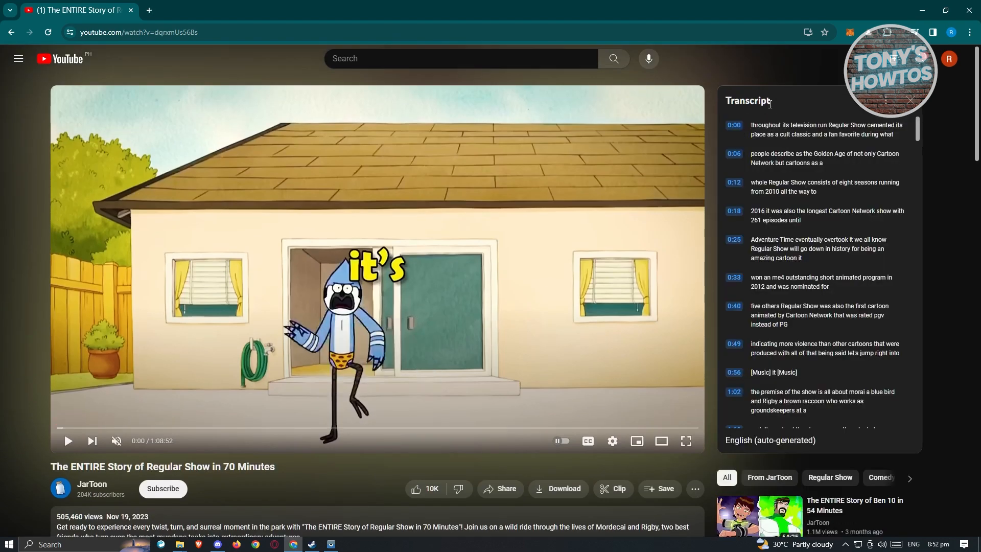
{"action": "mouse_move", "coordinate": [715, 148]}
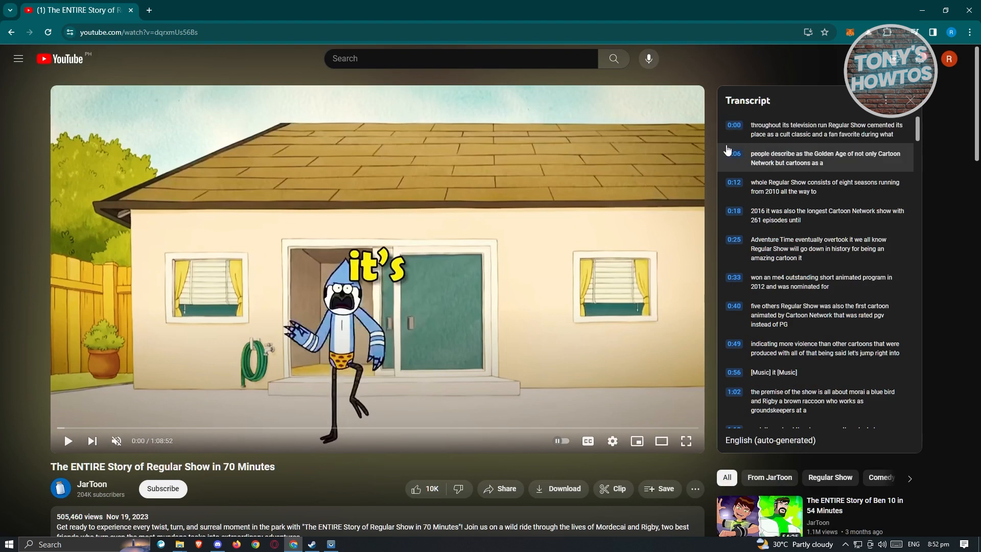
{"action": "mouse_move", "coordinate": [789, 130]}
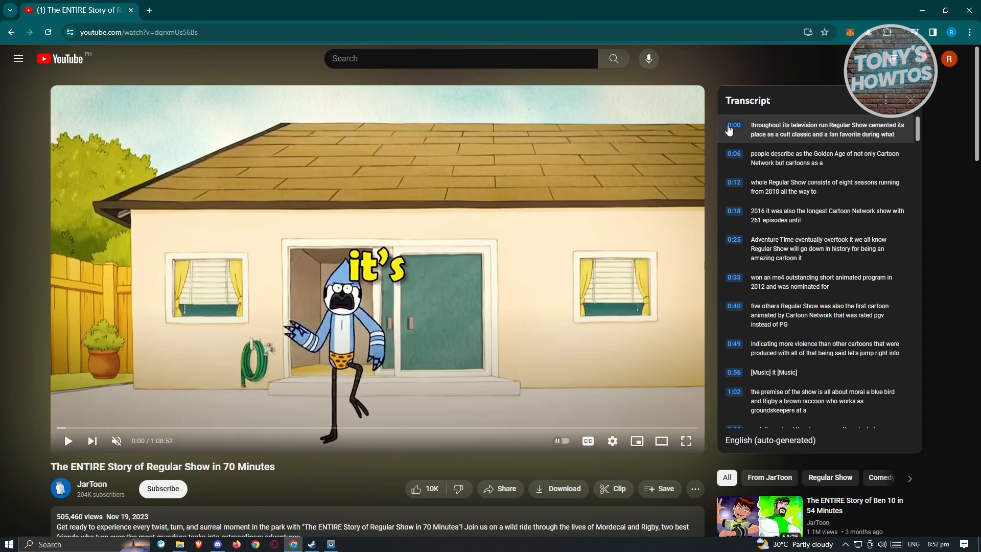
{"action": "mouse_move", "coordinate": [784, 175]}
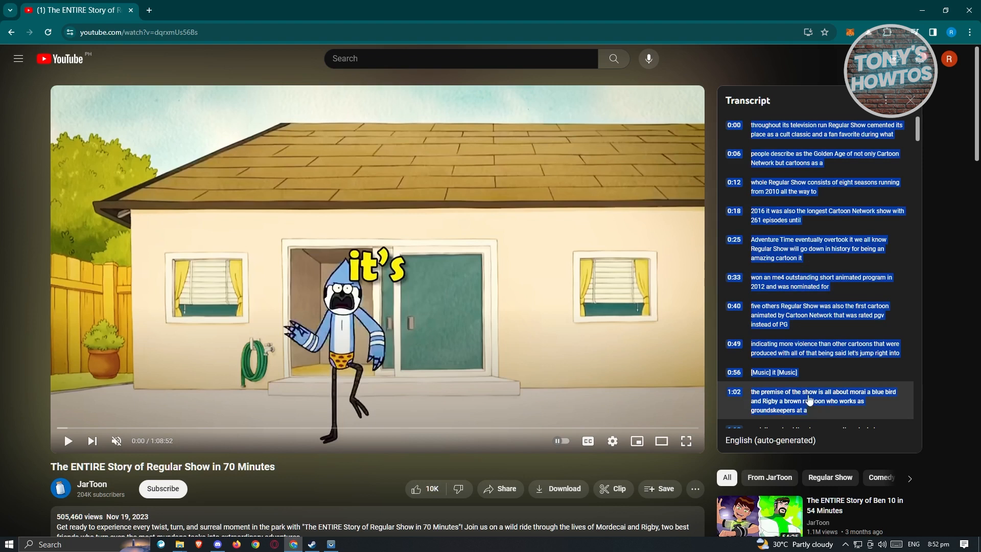
{"action": "mouse_move", "coordinate": [887, 101]}
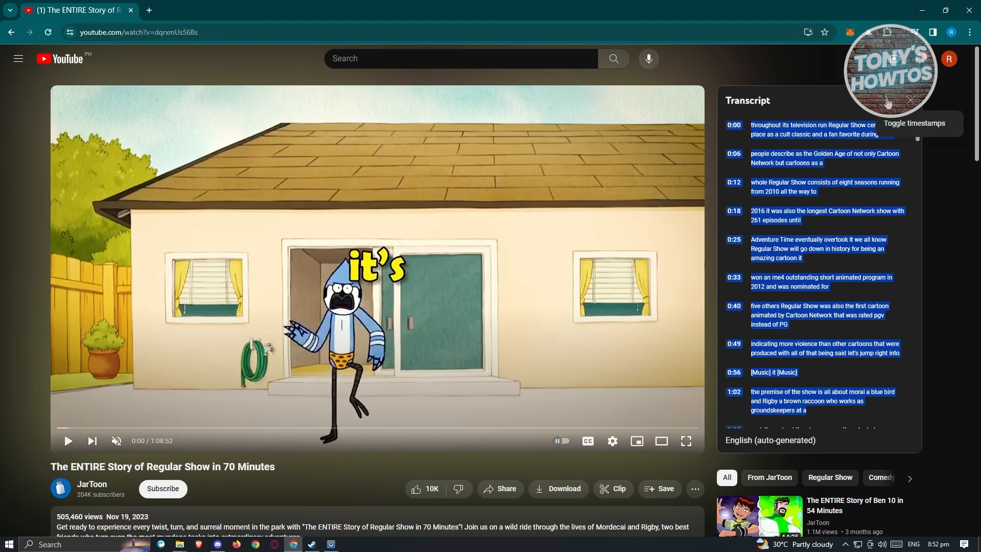
{"action": "mouse_move", "coordinate": [911, 132]}
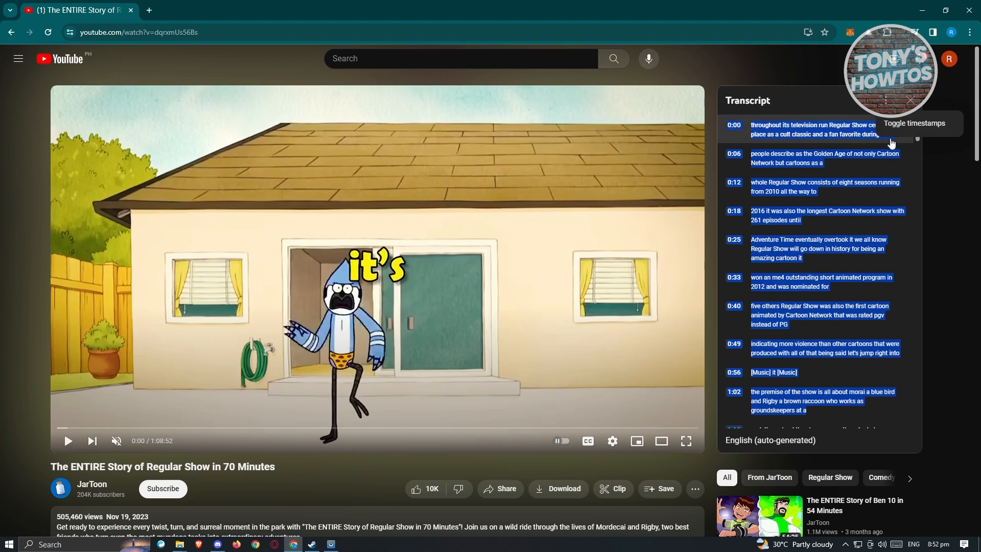
Toggle timestamps off in the transcript panel so only the spoken text shows.
{"action": "left_click", "coordinate": [885, 124]}
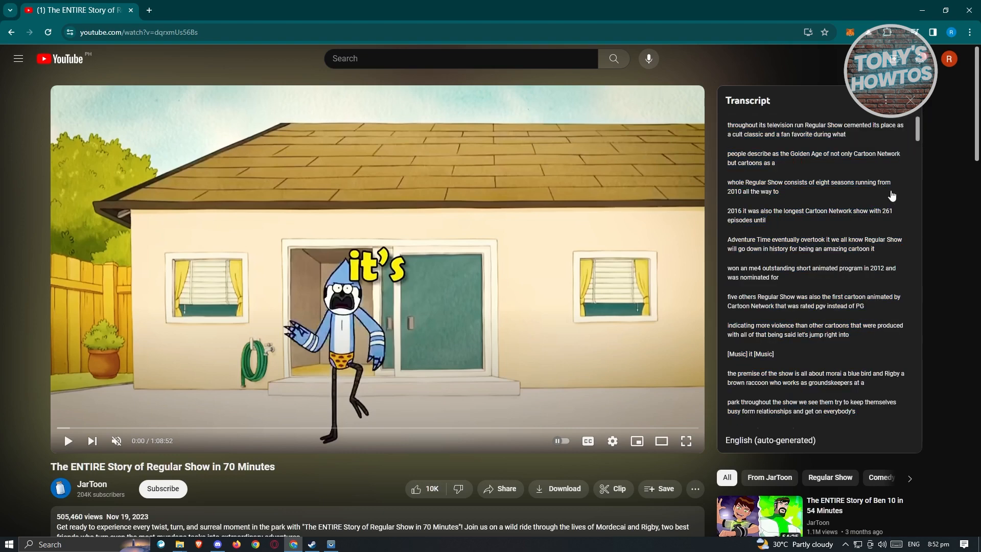